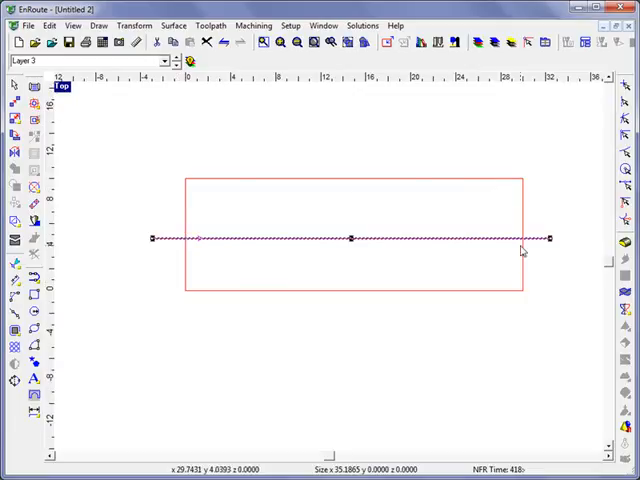
mouse_move(237, 250)
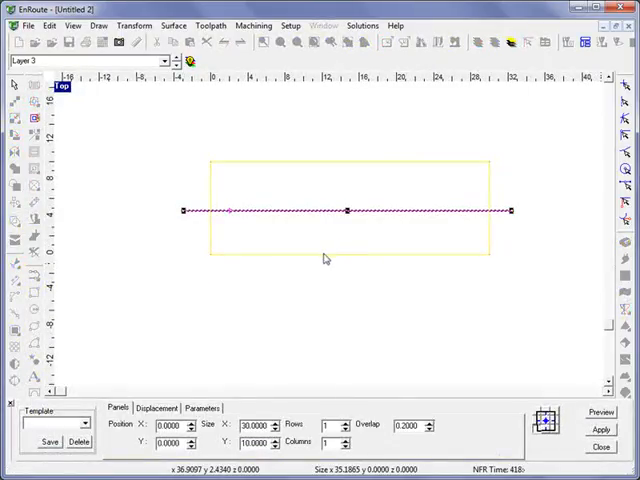
mouse_move(228, 442)
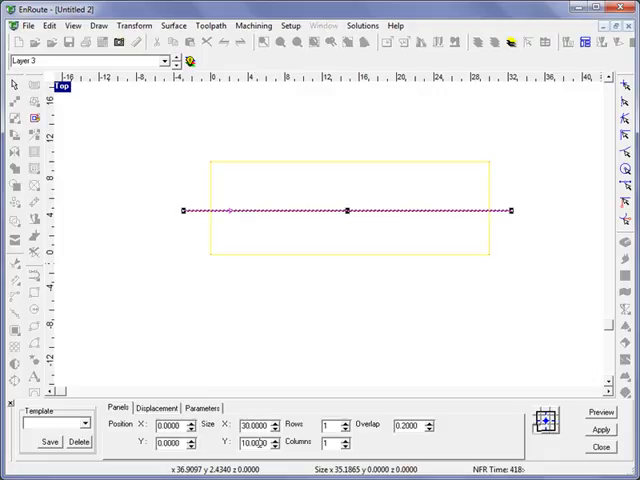
Step: Set the line plate's Rapid Texture panel to 30 x 10 with Noise displacement amplitudes
left_click(157, 407)
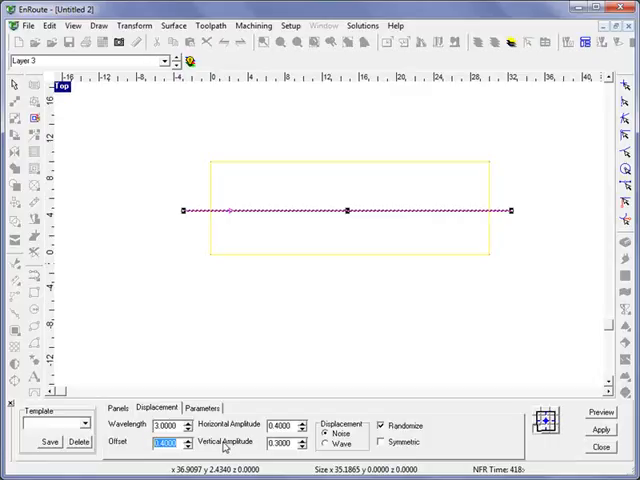
left_click(200, 407)
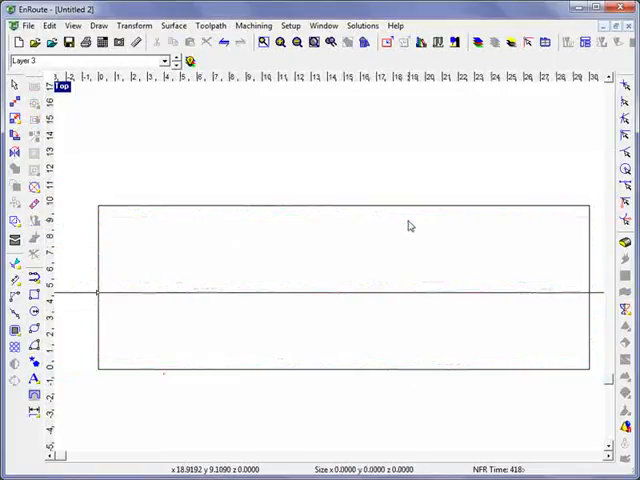
Step: Preview the wavy line texture and apply Fade Left and Fade Right of 7
left_click(408, 225)
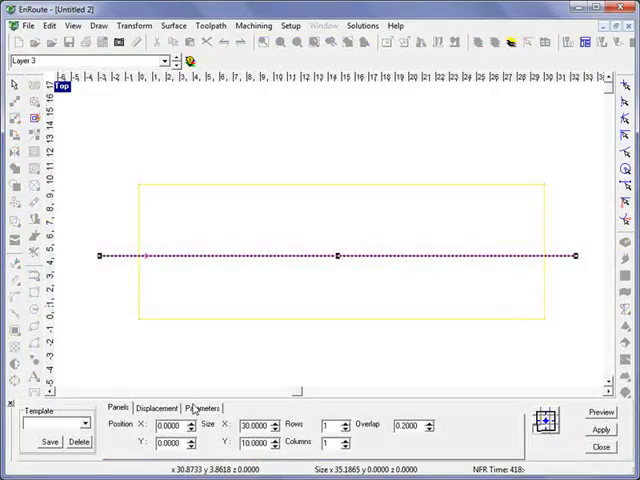
left_click(201, 408)
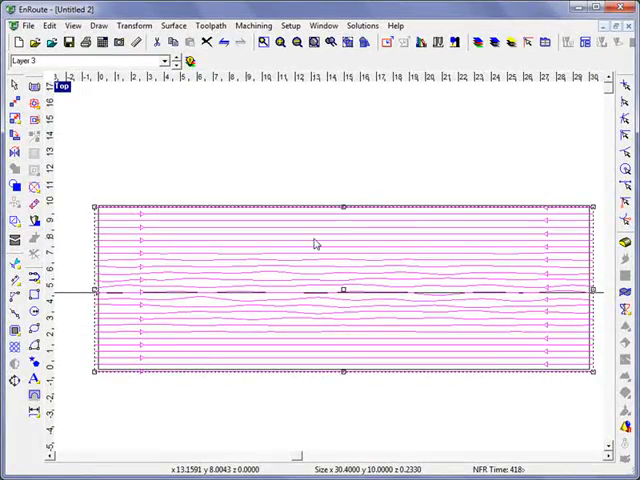
mouse_move(451, 251)
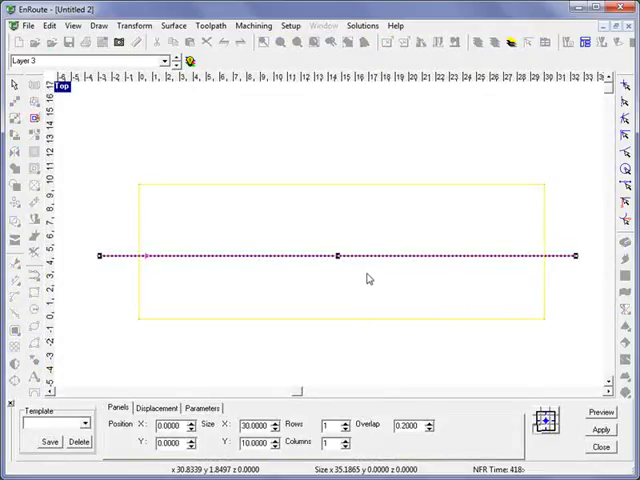
mouse_move(331, 236)
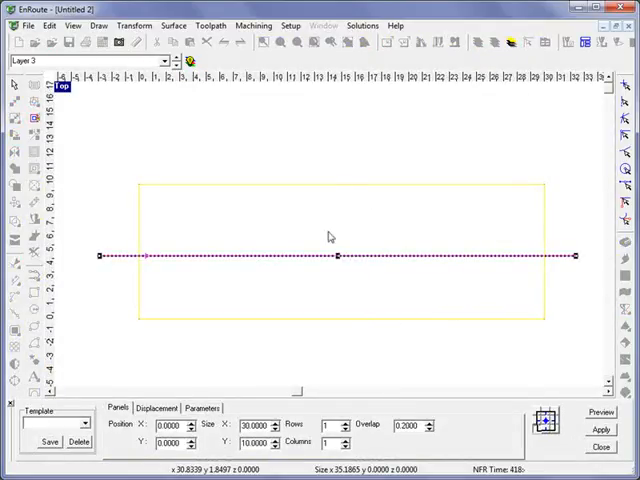
mouse_move(199, 399)
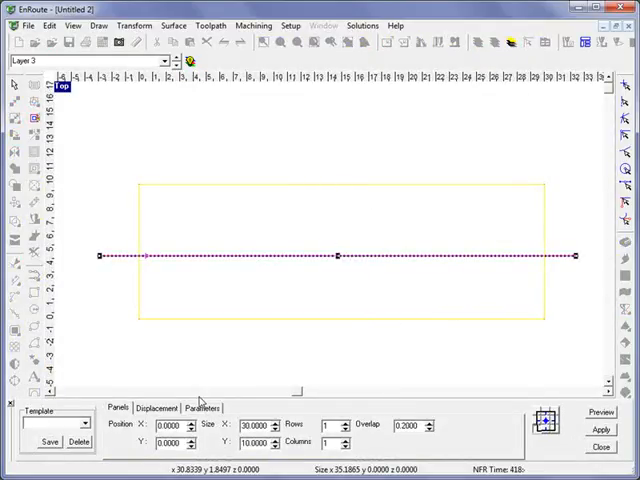
left_click(203, 407)
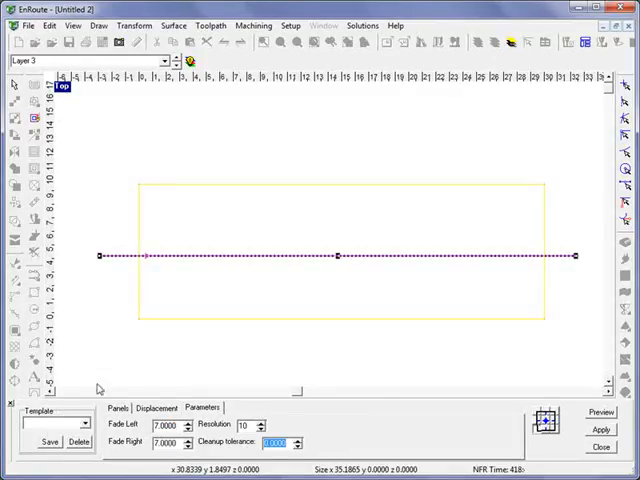
left_click(599, 429)
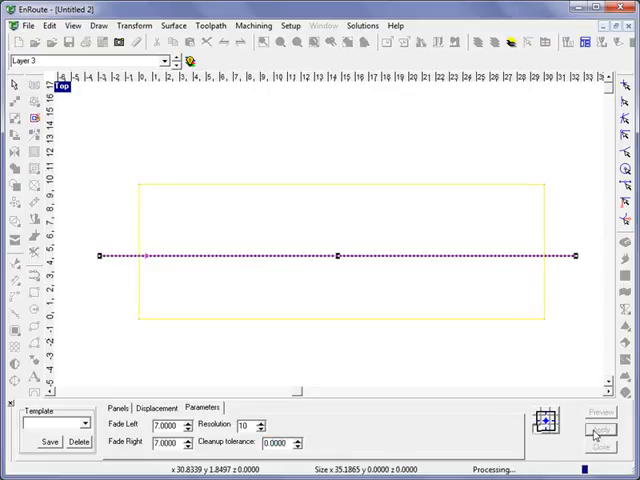
left_click(595, 429)
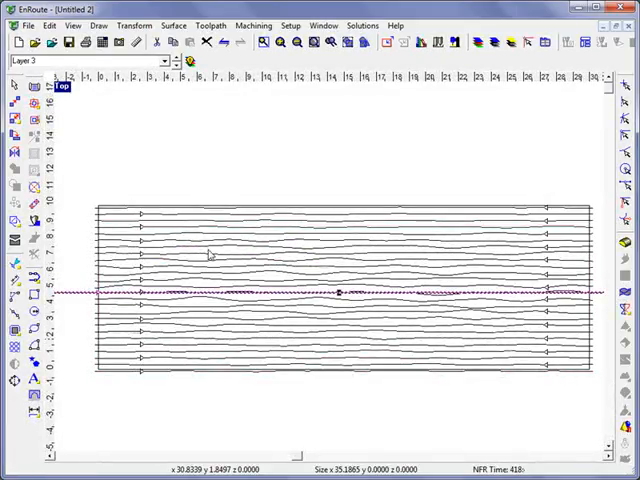
mouse_move(277, 257)
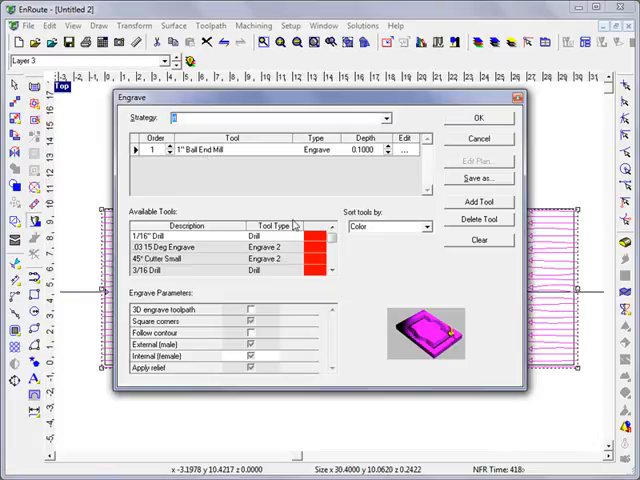
Step: Engrave the texture lines with a 1-inch ball end mill at 0.1 depth, following contour
left_click(250, 332)
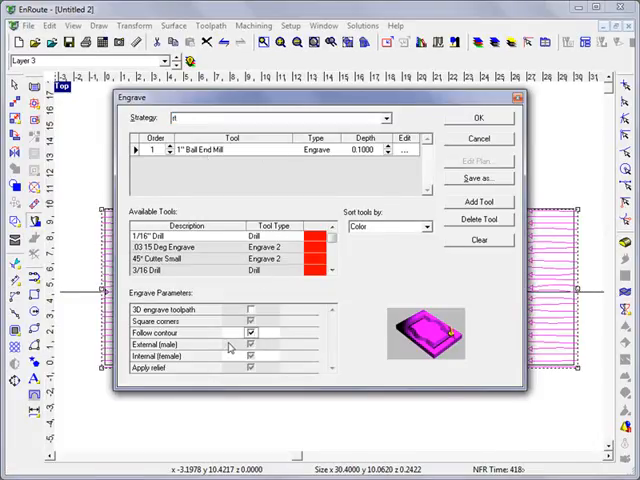
left_click(477, 117)
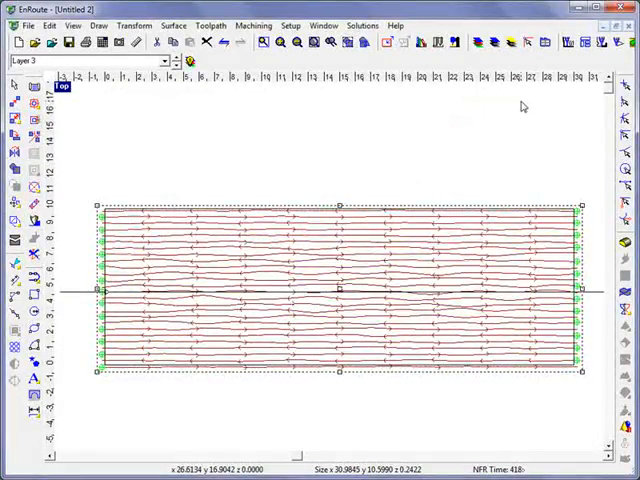
left_click(254, 25)
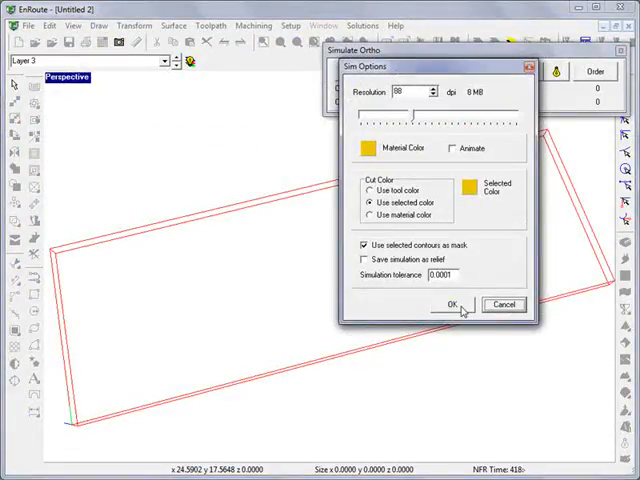
Step: Play the Simulate Ortho cut of the 1-inch ball end mill engrave toolpath
left_click(449, 304)
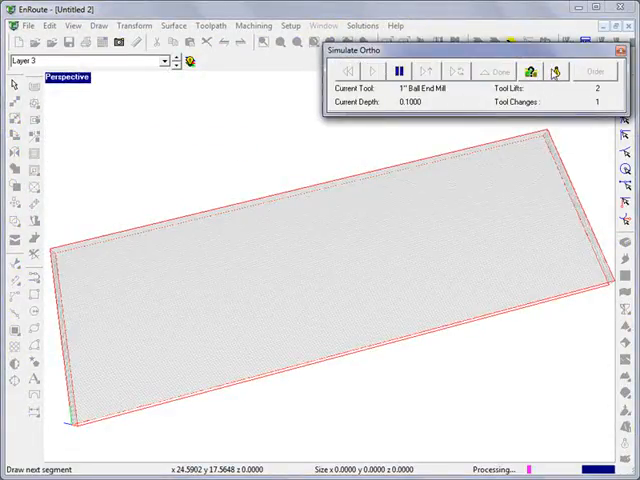
left_click(551, 71)
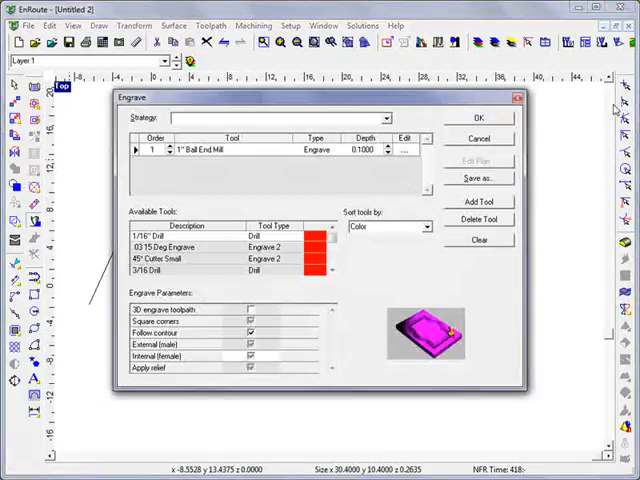
Step: Generate the engrave toolpath and run its Simulate Ortho 3D cut
left_click(478, 117)
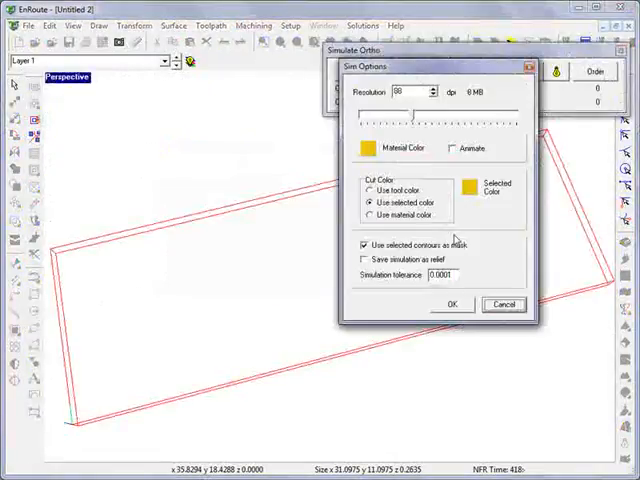
left_click(451, 304)
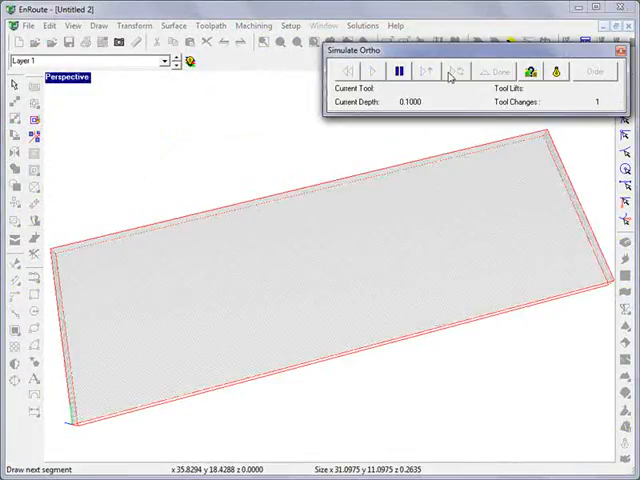
left_click(371, 71)
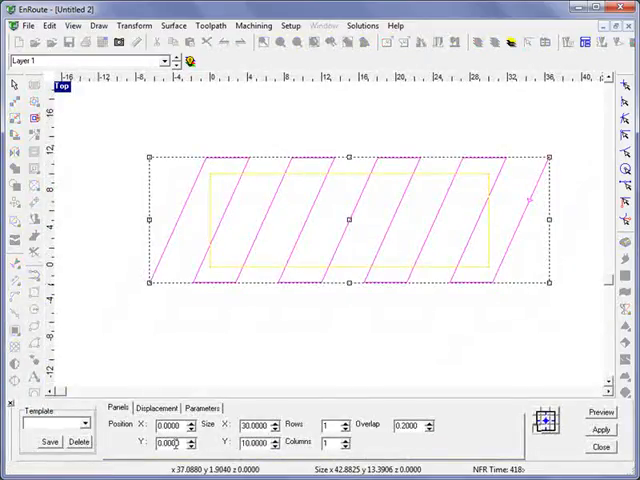
Step: Apply the angled-line fade texture to the plate
left_click(201, 407)
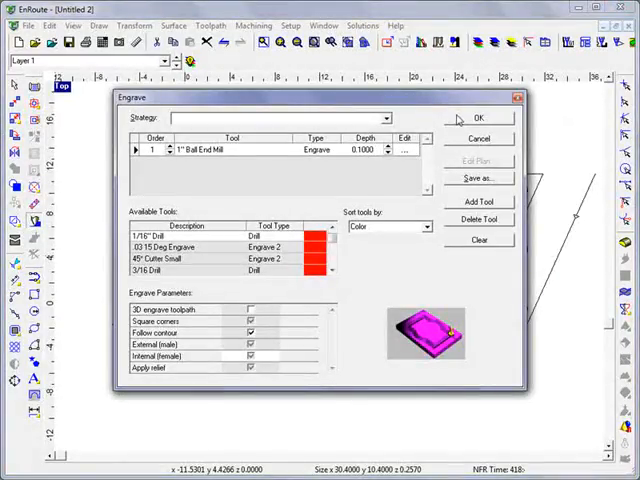
Step: Create the angled-line engrave toolpath and play its 3D simulation
left_click(479, 117)
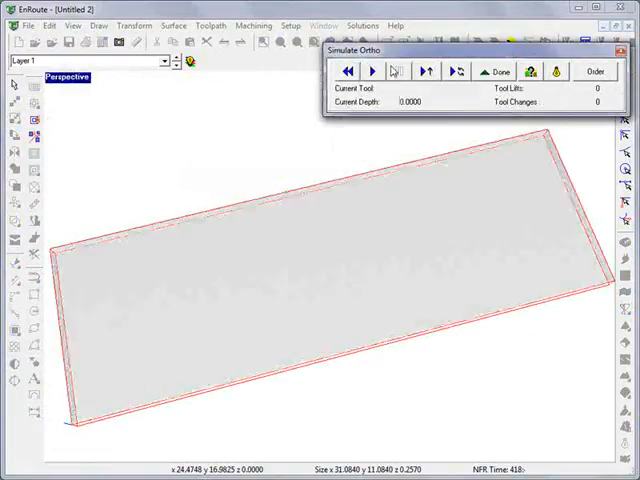
left_click(372, 70)
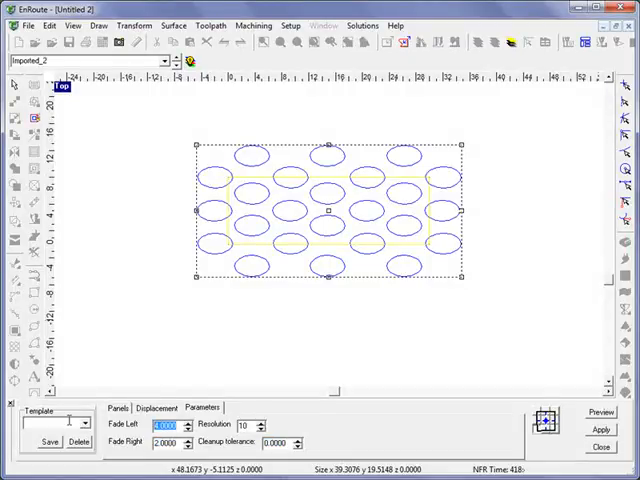
Step: Enter Fade Left 4.0 and Fade Right 2.0 for the oval texture
left_click(597, 428)
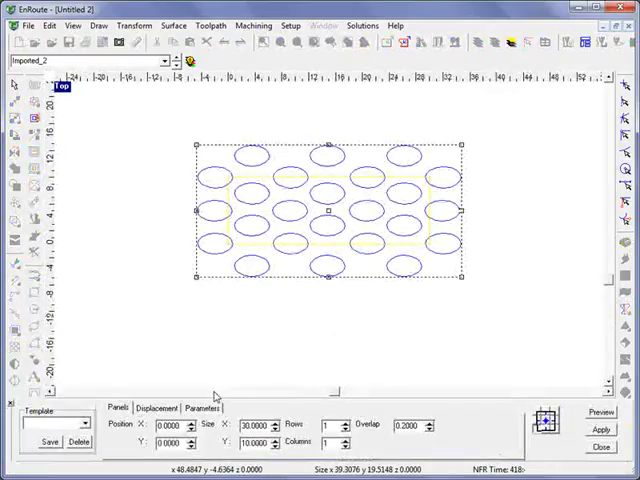
Step: Keep Noise displacement with Randomize and apply the oval texture to the plate
left_click(156, 407)
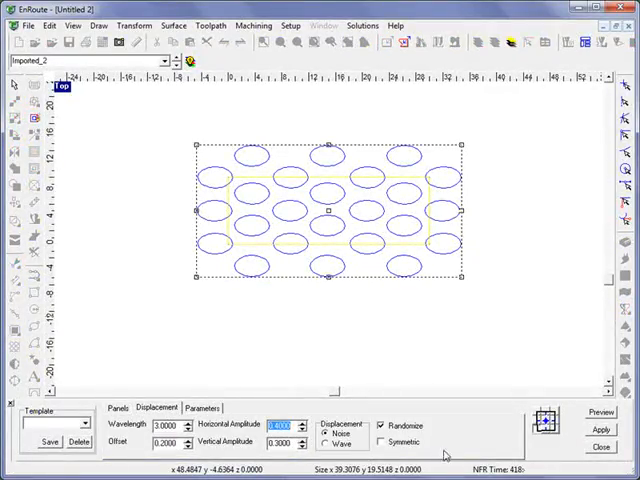
left_click(600, 429)
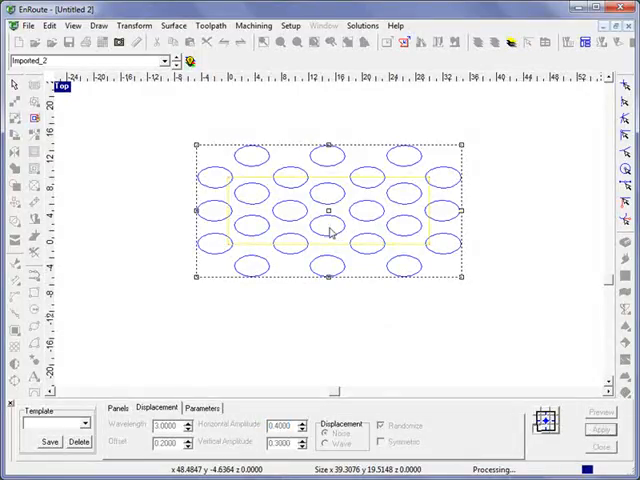
mouse_move(335, 195)
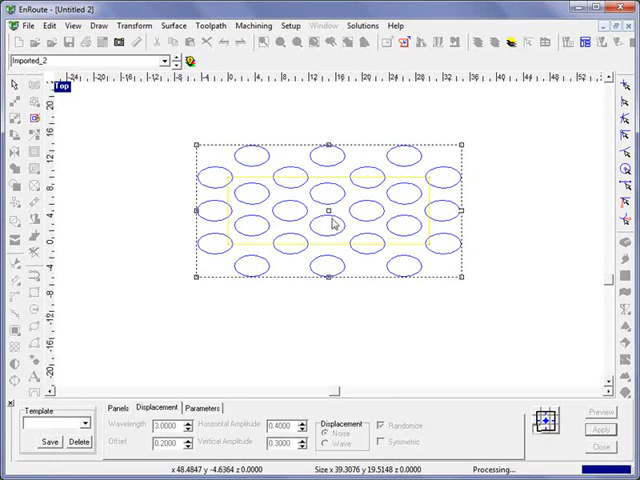
left_click(594, 426)
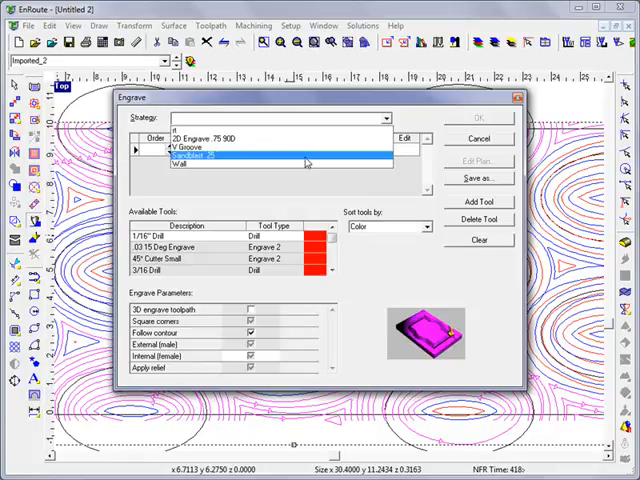
Step: Engrave the ovals with a 1/2-inch ball nose and start the 3D simulation
left_click(195, 170)
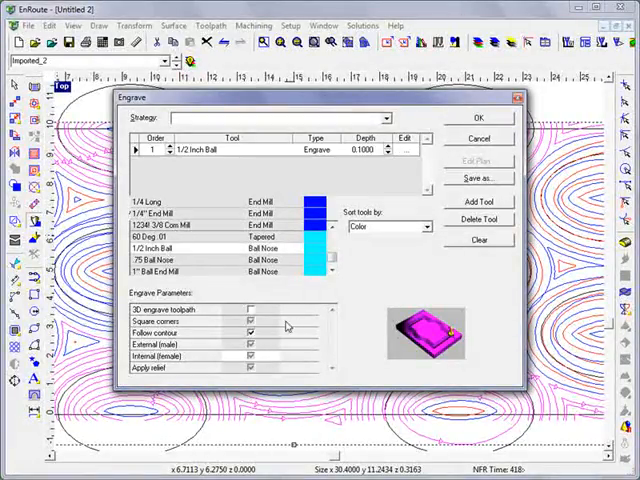
left_click(481, 117)
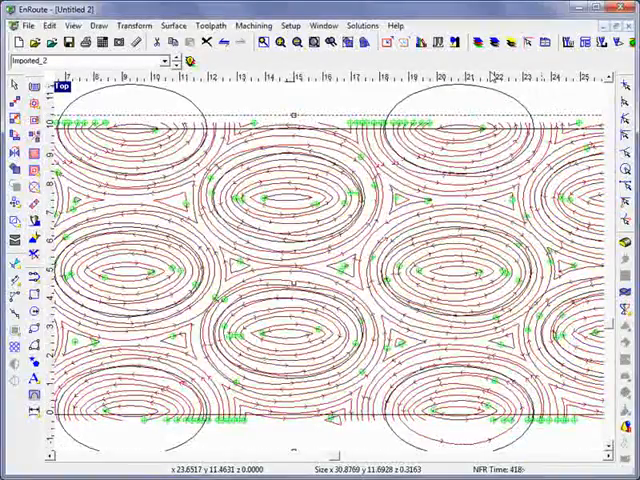
left_click(255, 25)
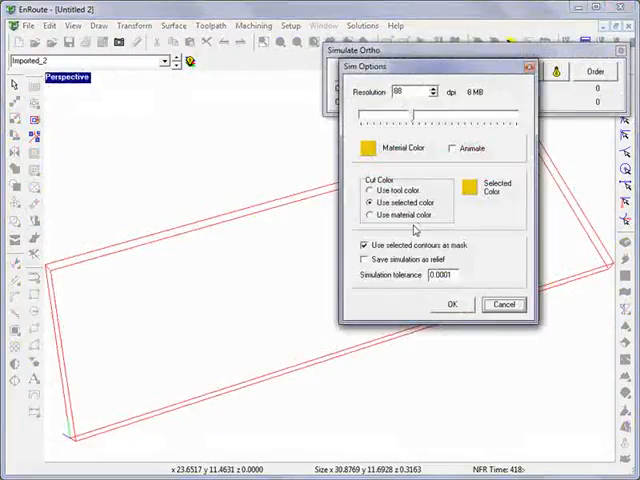
left_click(451, 304)
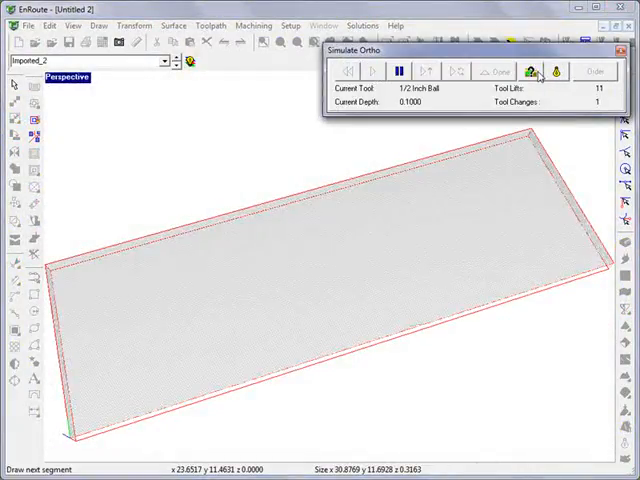